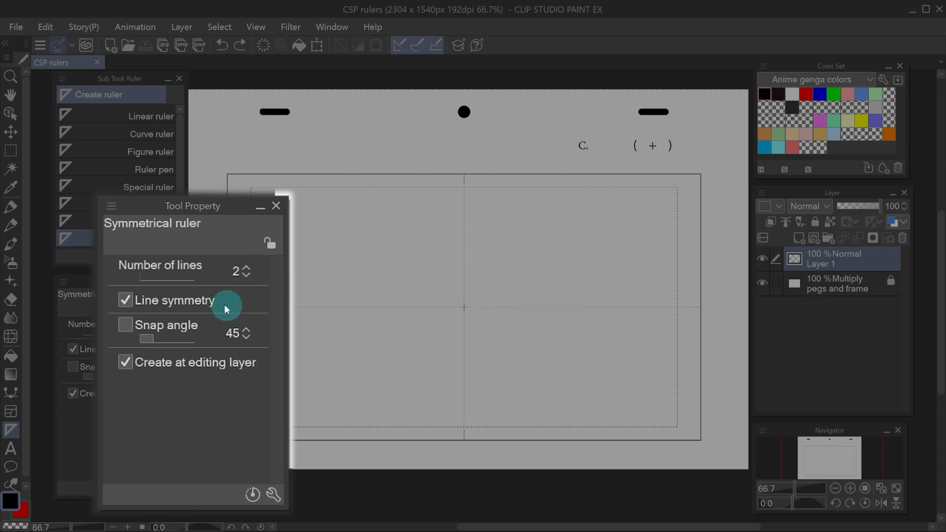
mouse_move(229, 305)
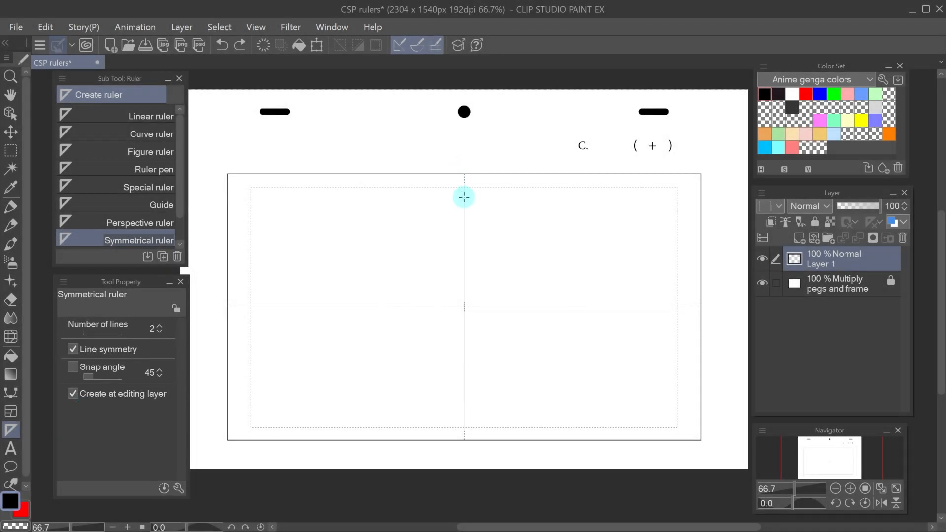
- Sketch the mirrored head outline, hair, eyes, neck, shoulders and clothing along the symmetry ruler
left_click_drag(463, 196, 463, 397)
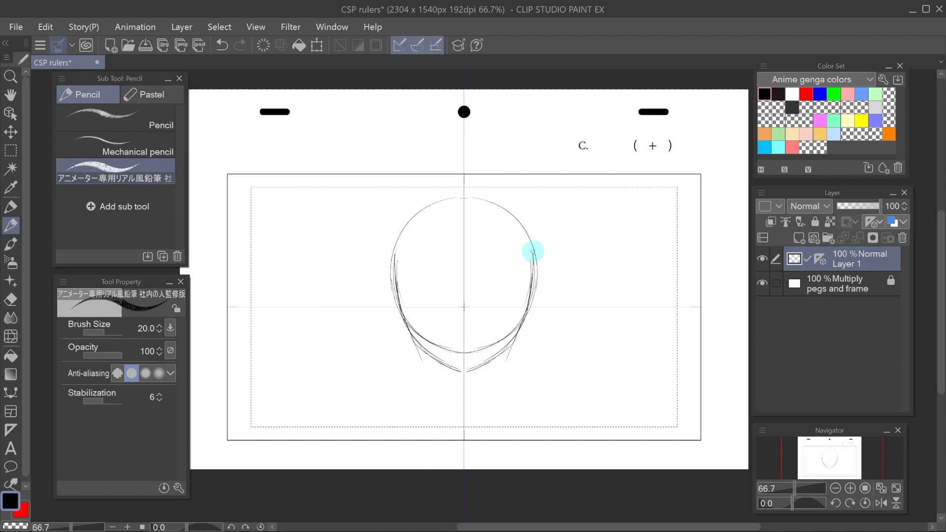
left_click_drag(535, 252, 492, 301)
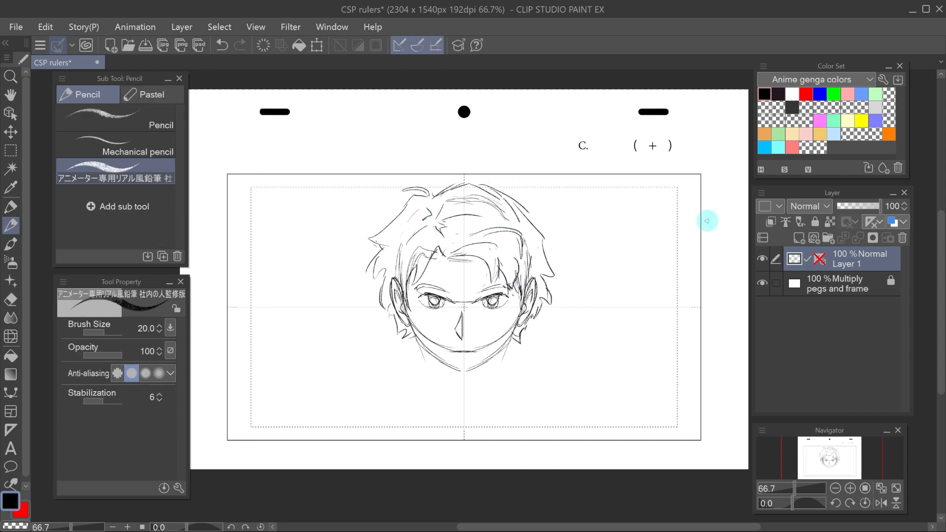
left_click_drag(707, 220, 446, 365)
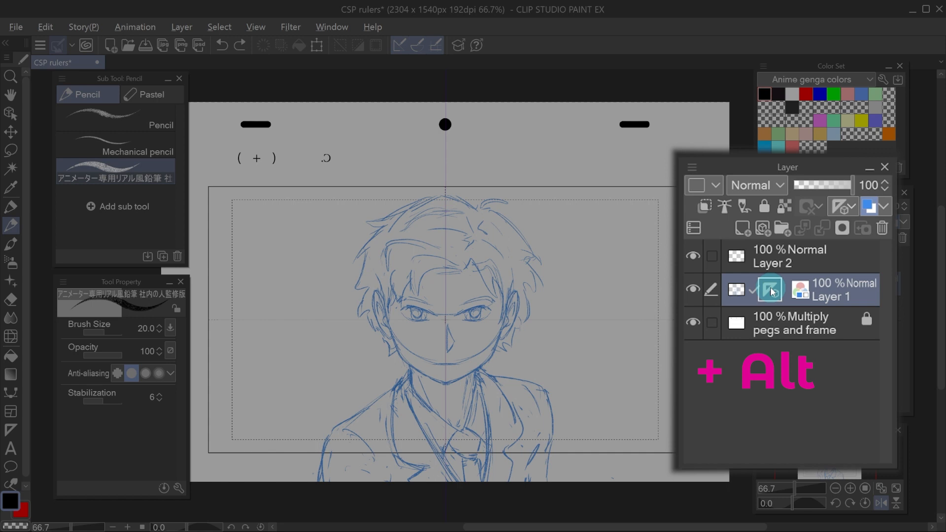
- Select Layer 2 and trace clean face line art with the Pencil
left_click(789, 255)
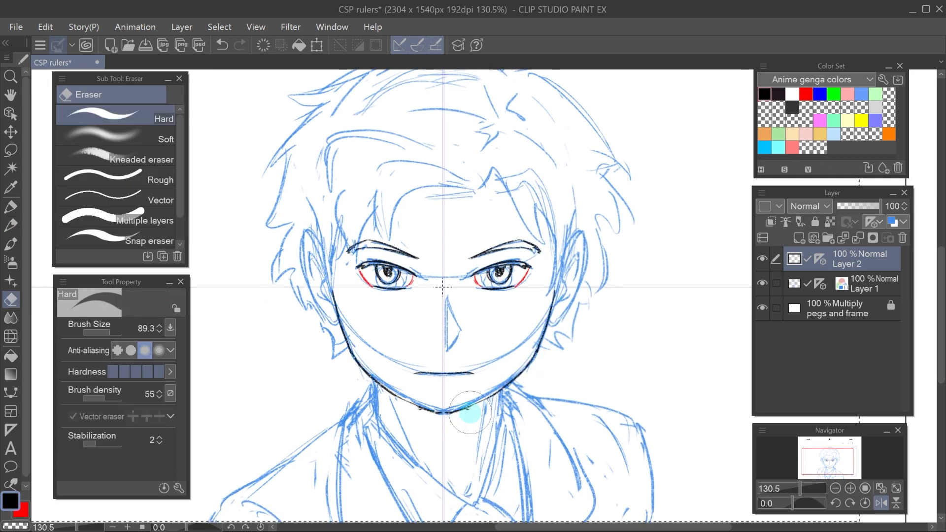
left_click(10, 225)
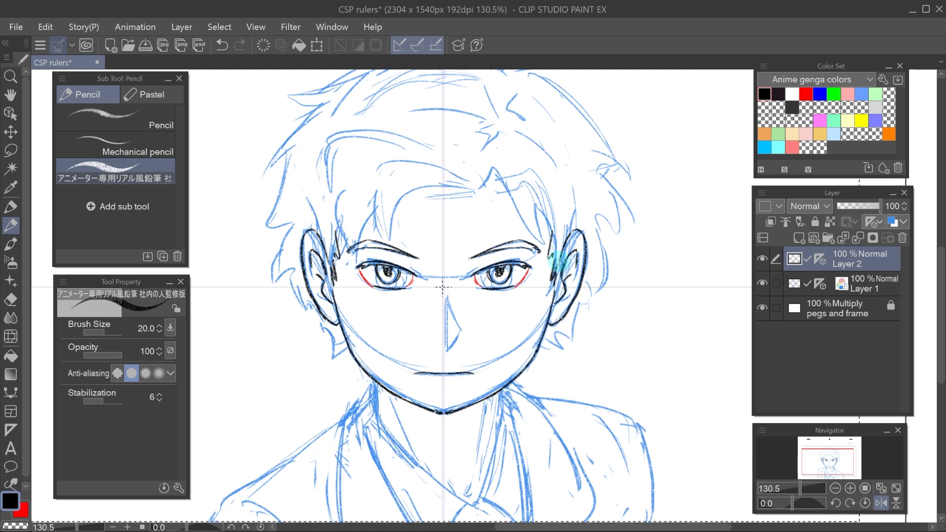
left_click(812, 222)
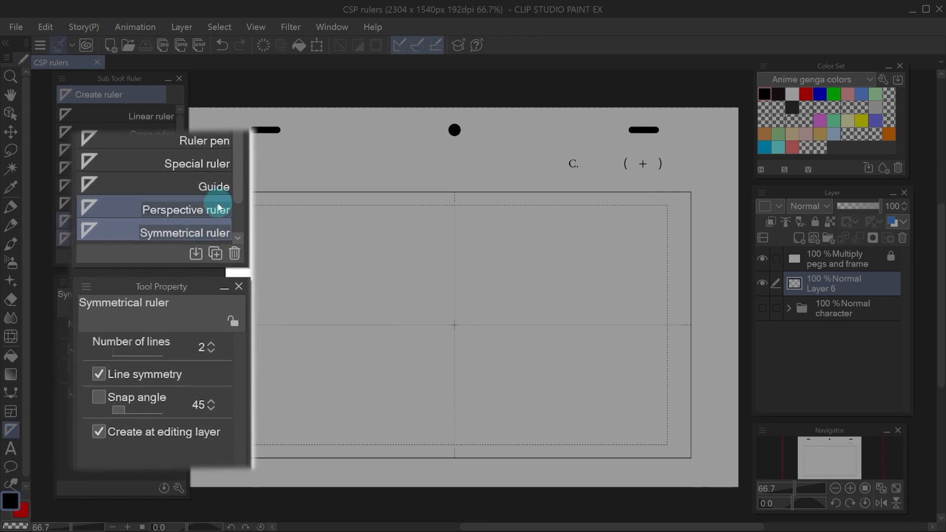
- Choose the Perspective ruler sub tool with Process set to Add vanishing point
left_click(188, 209)
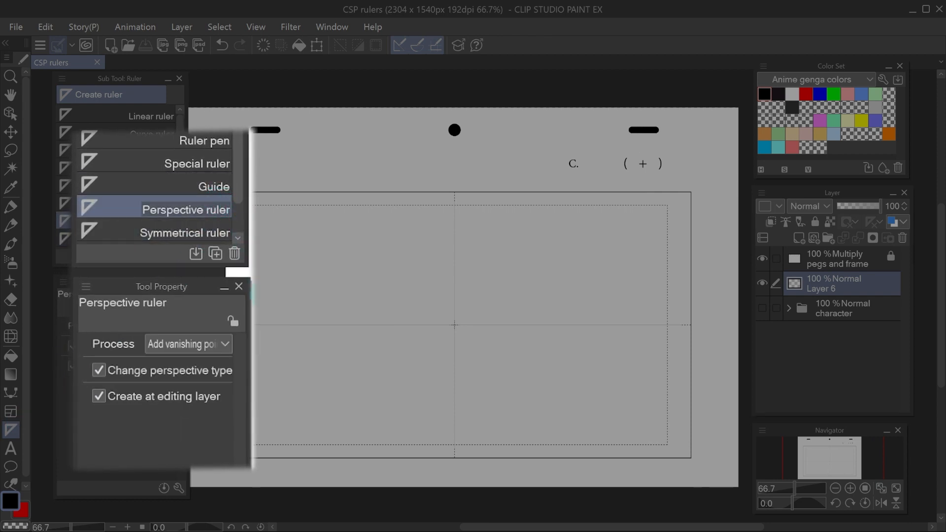
left_click(188, 344)
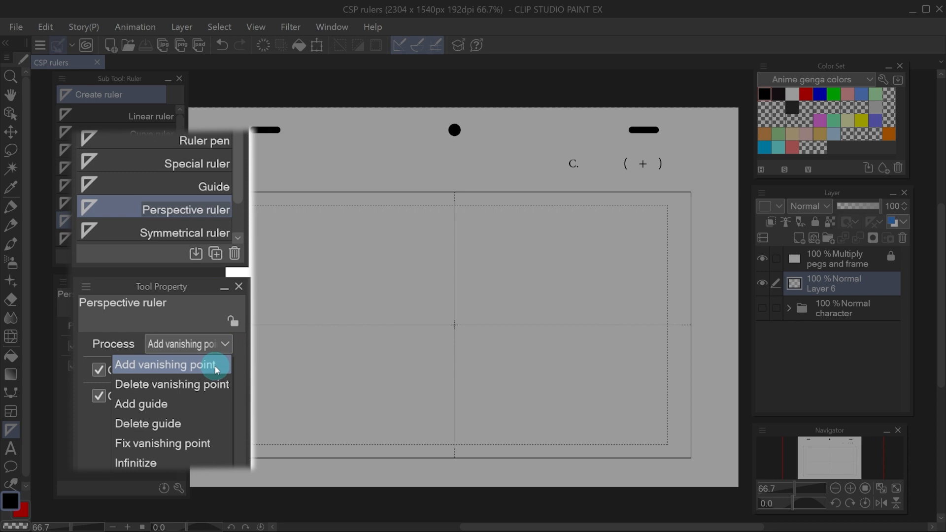
left_click(164, 364)
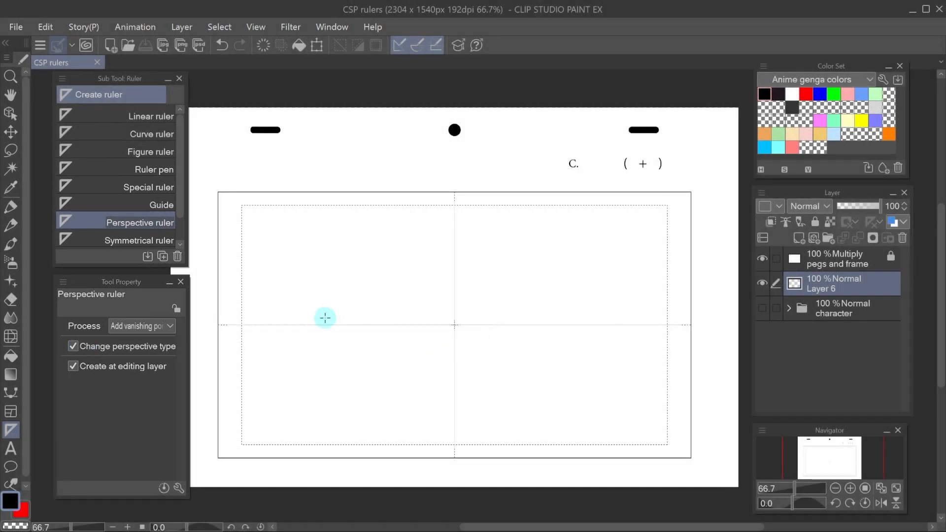
- Drag guide pairs to place left and right vanishing points on the eye level
left_click_drag(325, 318, 357, 296)
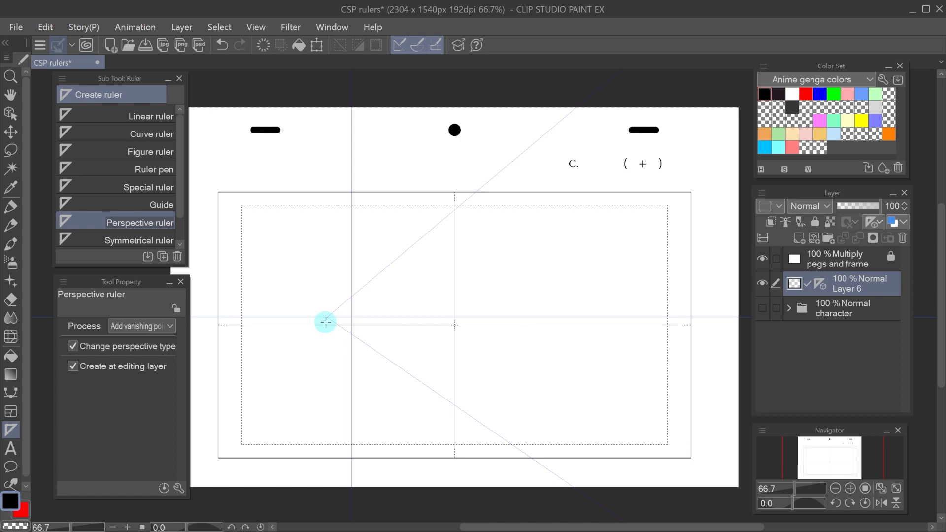
left_click_drag(324, 322, 395, 321)
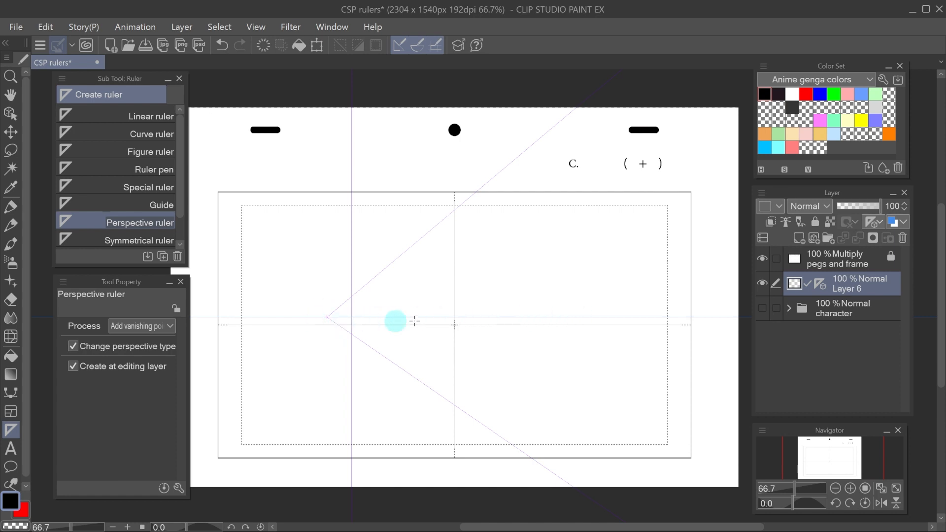
mouse_move(590, 303)
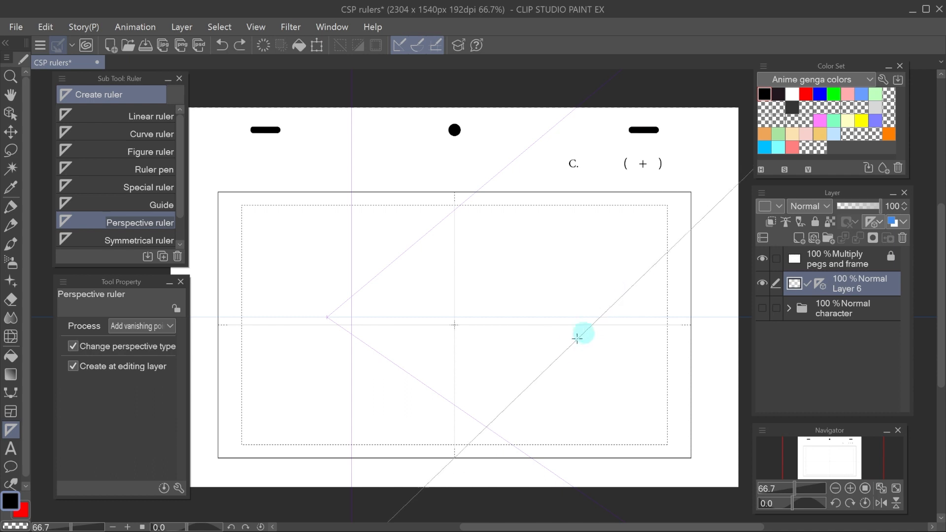
left_click_drag(583, 336, 675, 361)
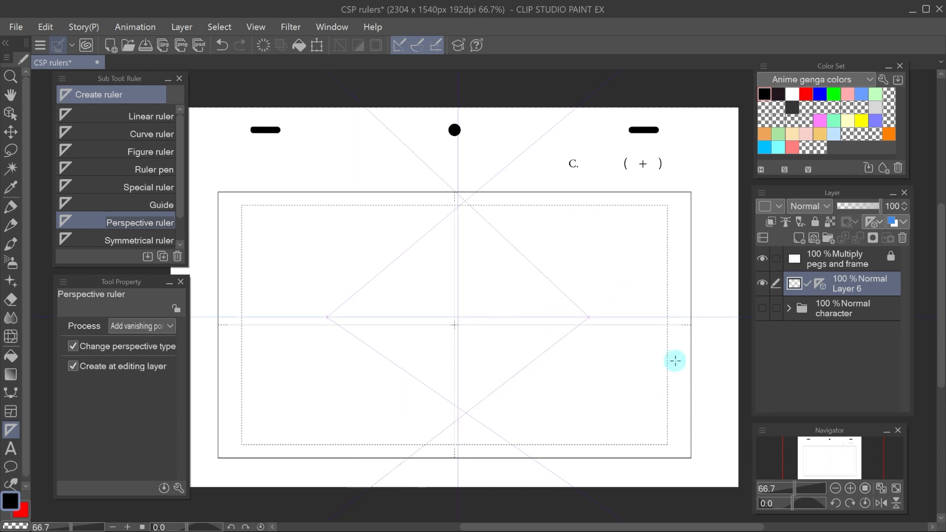
mouse_move(672, 360)
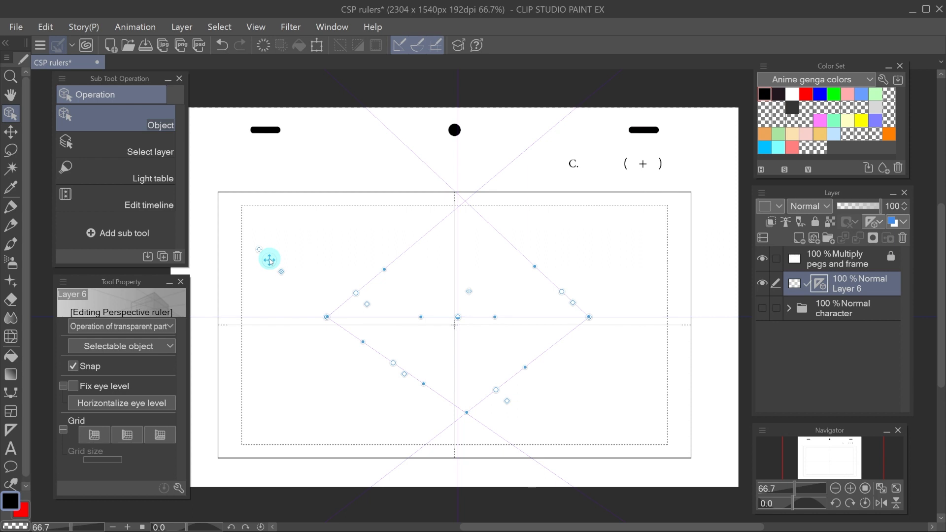
- Spread the vanishing points toward the frame edges, retilt the upper guide, and zoom out
left_click_drag(269, 260, 266, 235)
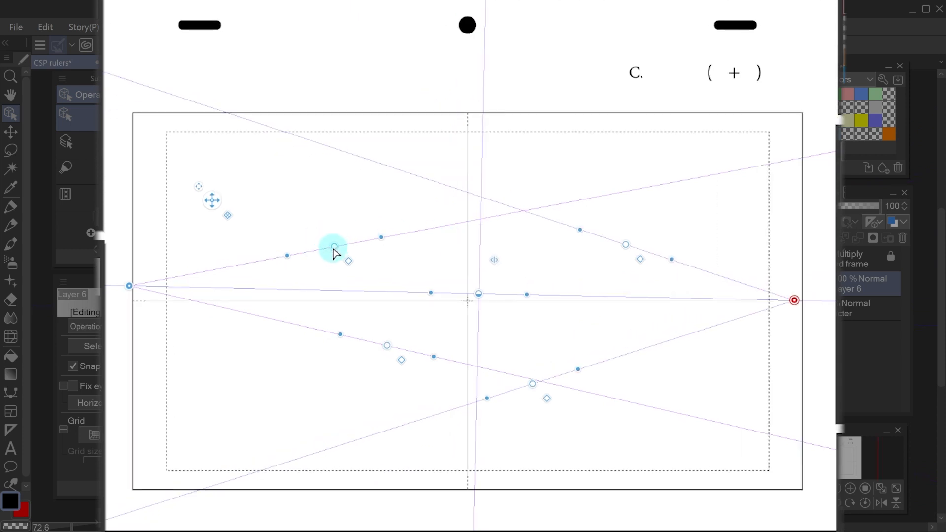
left_click_drag(334, 247, 326, 232)
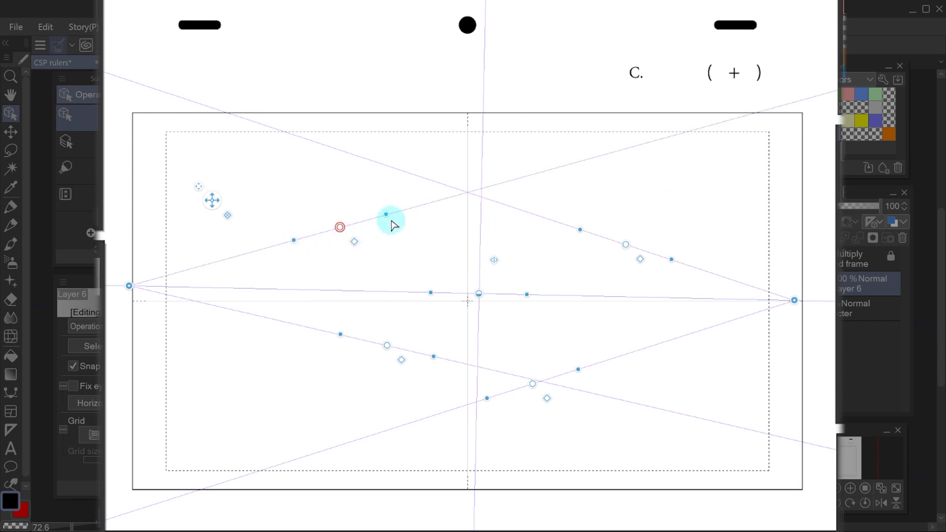
left_click_drag(389, 218, 293, 236)
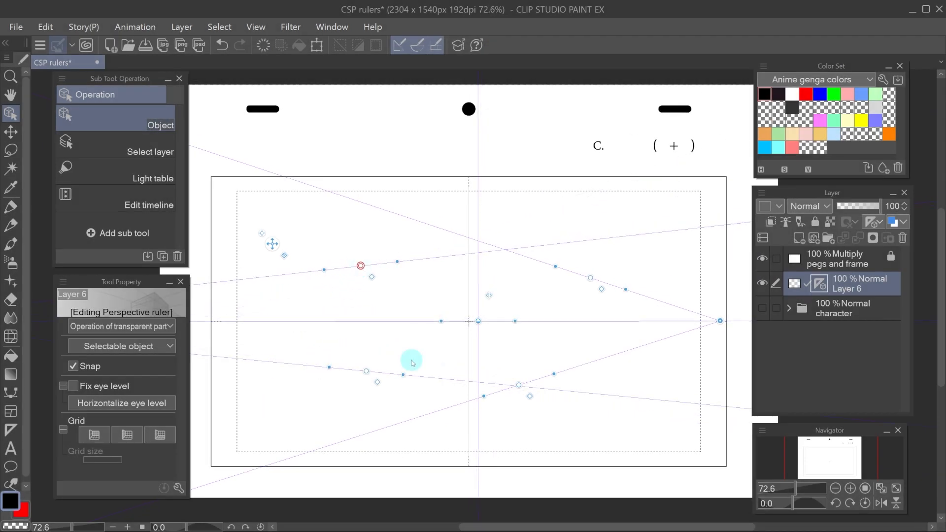
scroll("down", 3)
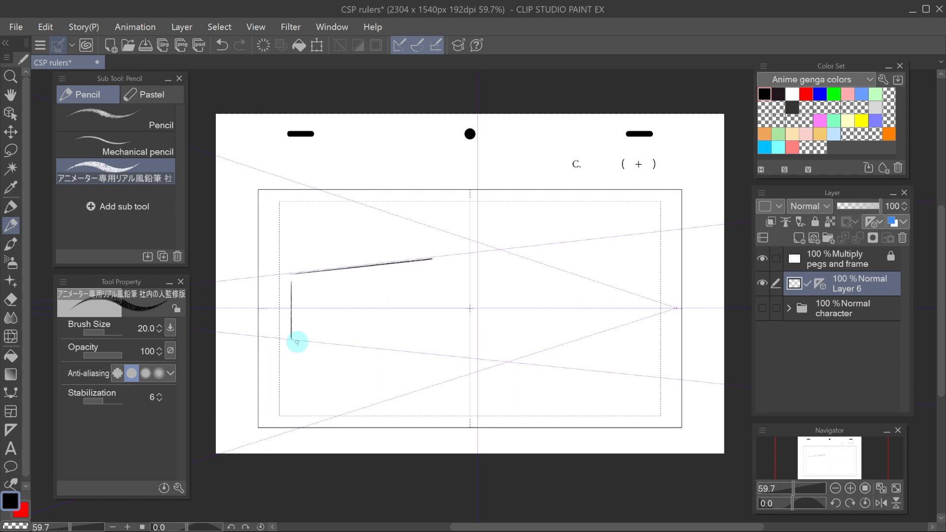
- Draw box edges and a roof line snapping to the two-point perspective guides
left_click_drag(297, 342, 611, 300)
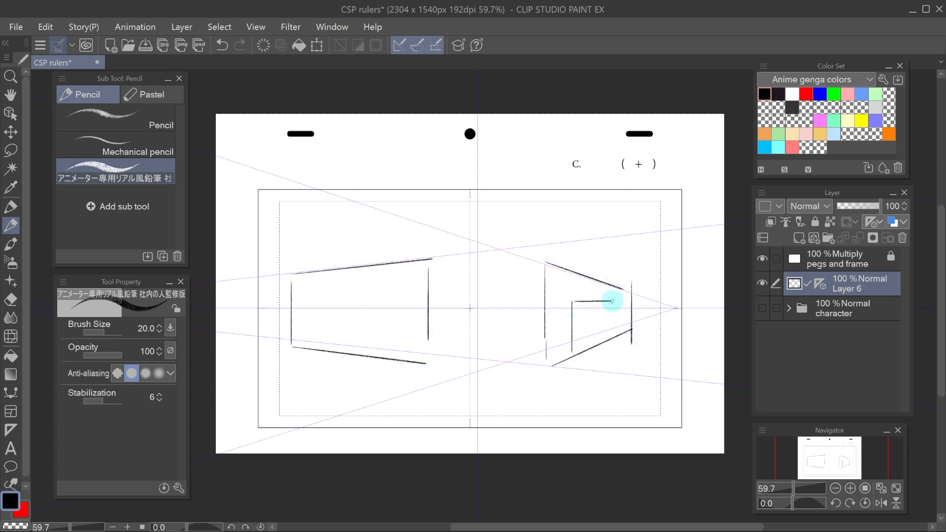
left_click_drag(613, 301, 429, 365)
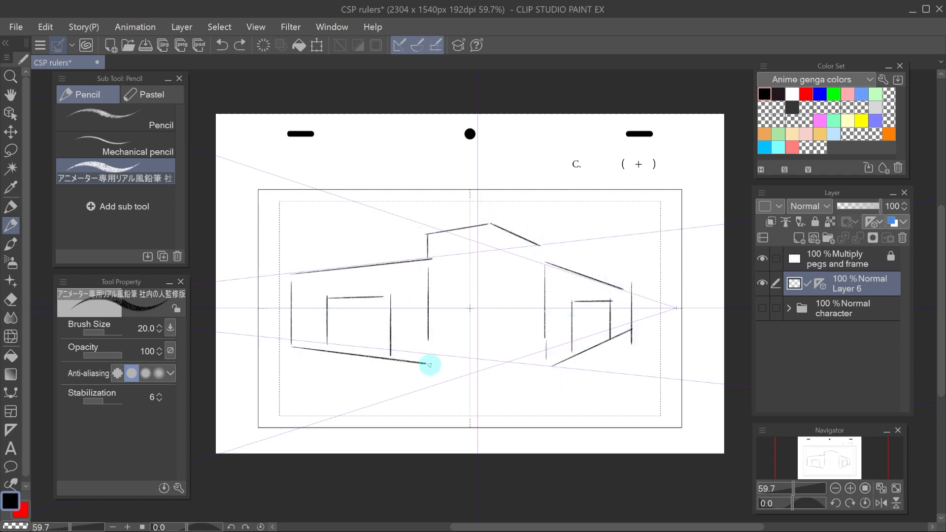
left_click(11, 113)
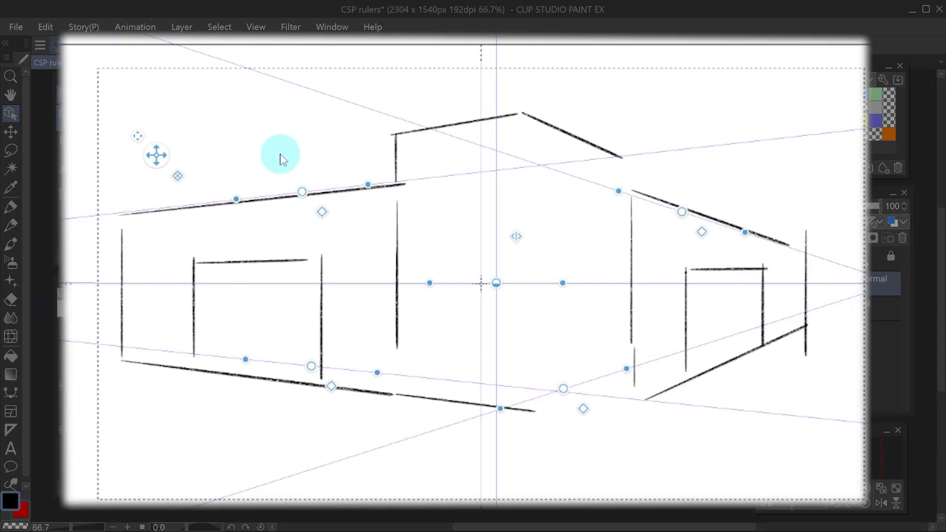
mouse_move(176, 179)
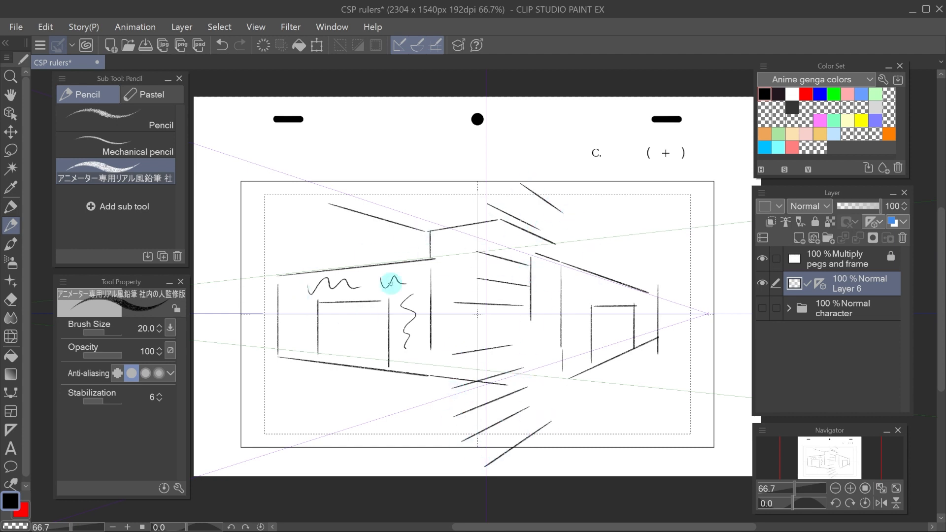
left_click(11, 113)
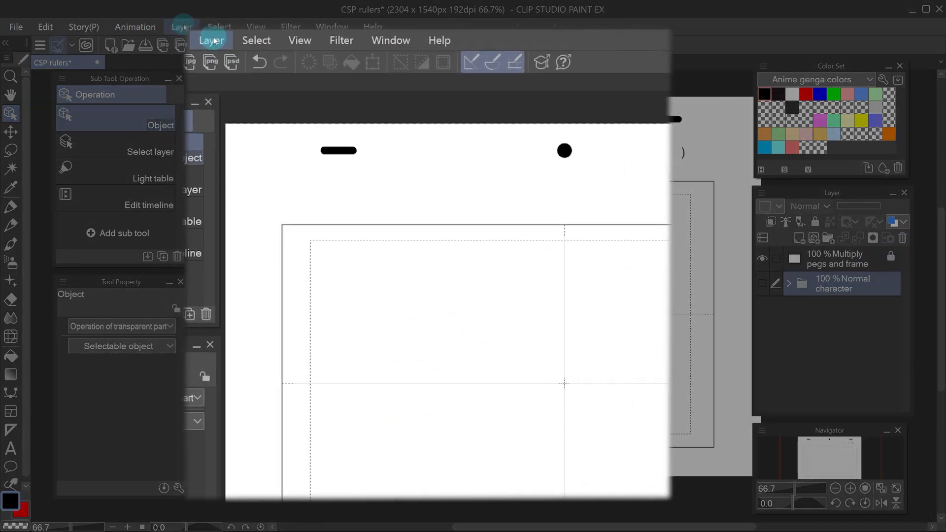
- Create a 2-point perspective ruler on a new layer from Layer > Ruler/Frame
left_click(211, 41)
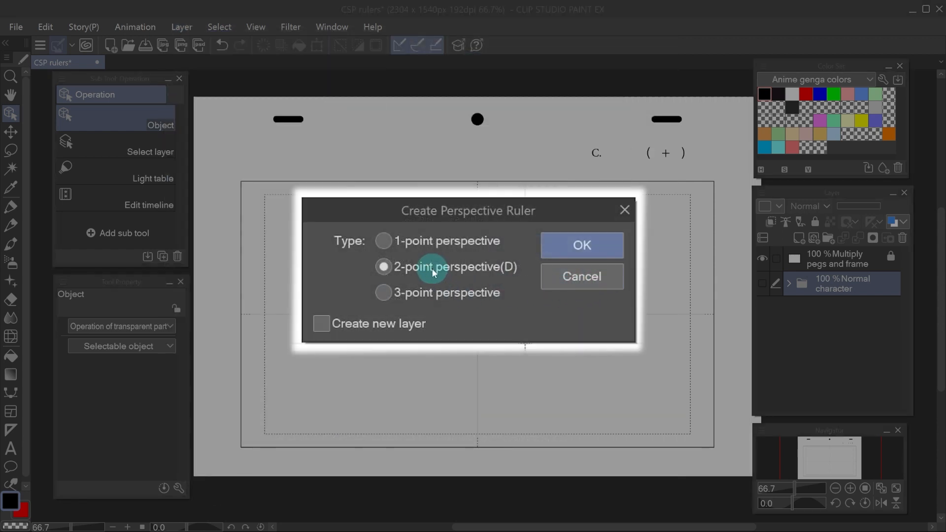
left_click(321, 324)
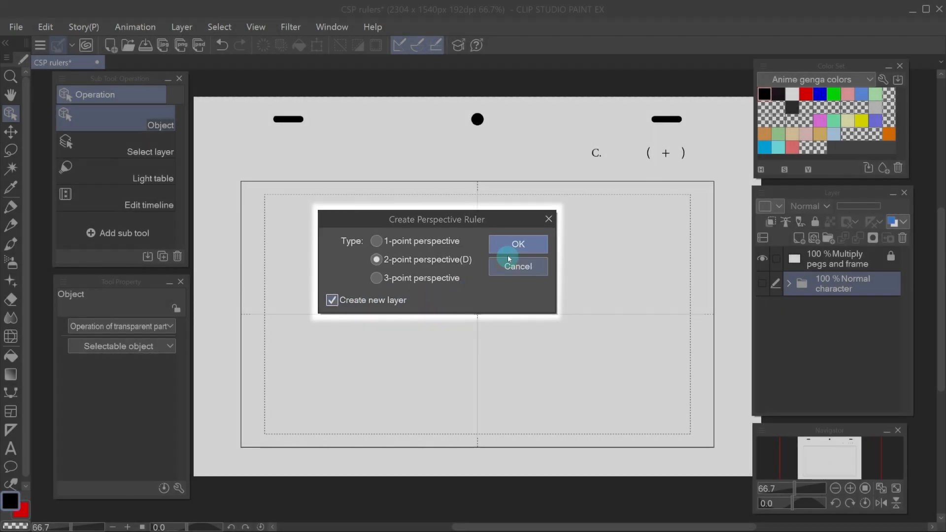
left_click(517, 244)
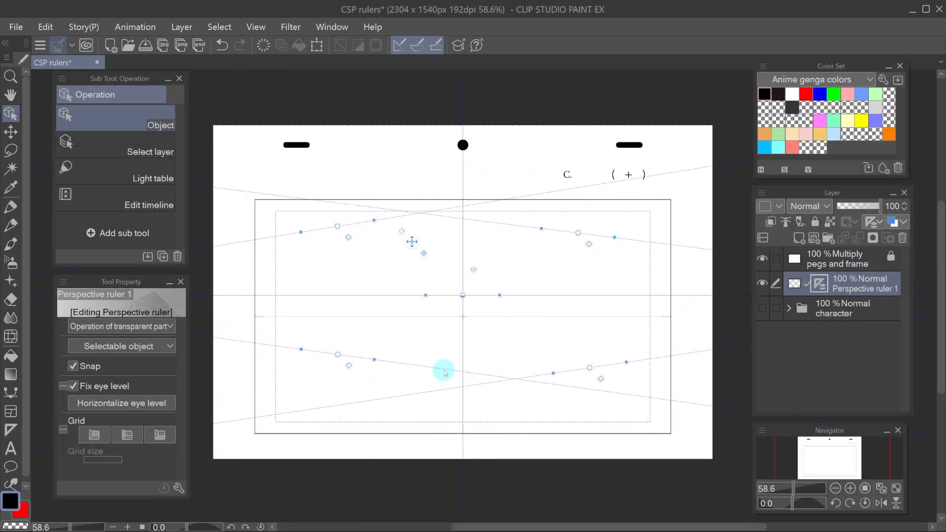
- Drag the right vanishing point onto the horizon and out to the frame's right edge
left_click_drag(444, 371, 473, 301)
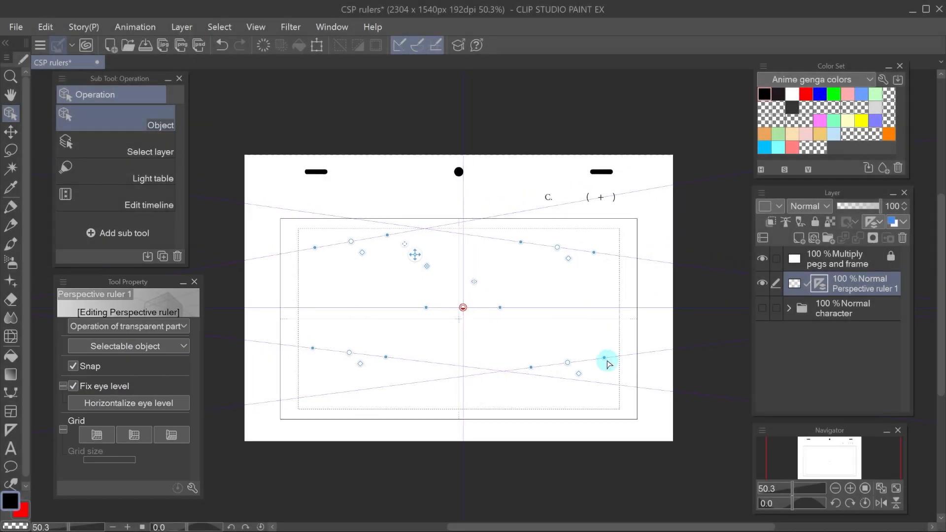
left_click_drag(607, 359, 618, 307)
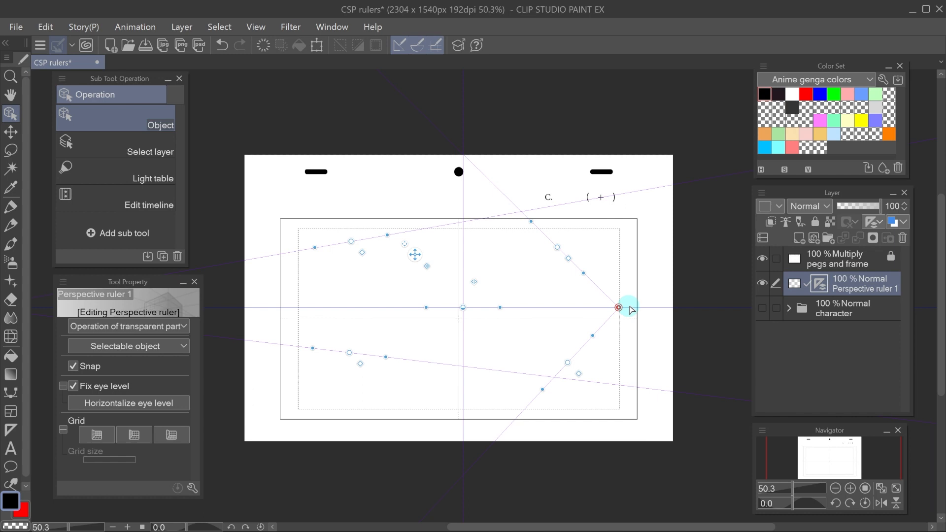
left_click_drag(618, 307, 637, 312)
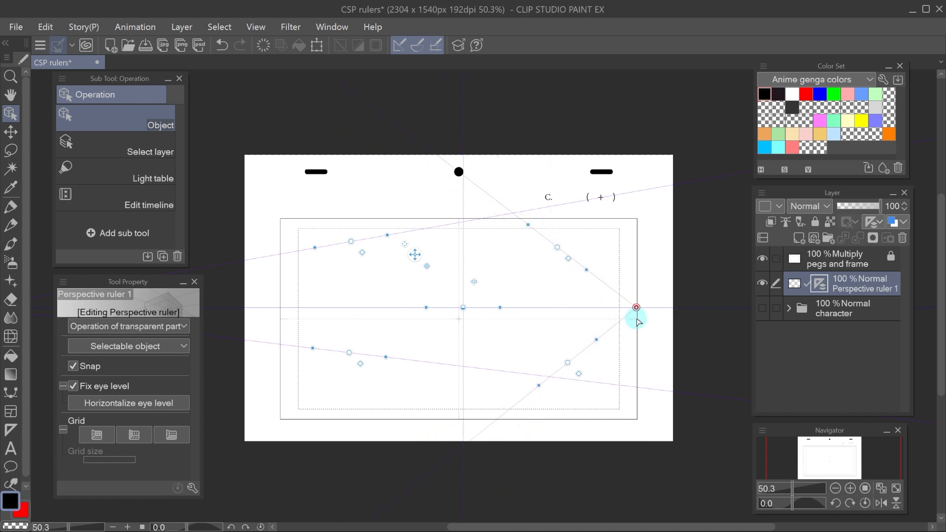
left_click_drag(635, 307, 620, 228)
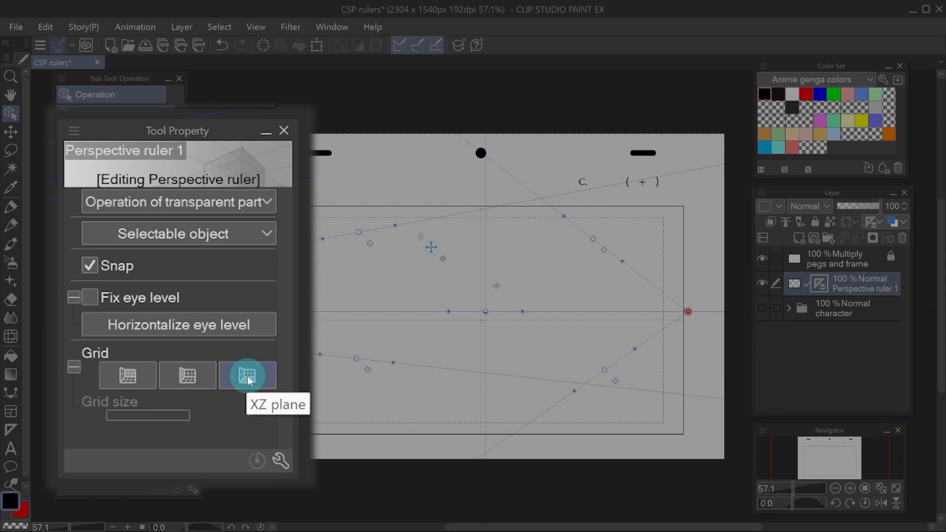
- Enable the XZ ground-plane grid and shift the left vanishing point and upper-right guide
left_click(247, 375)
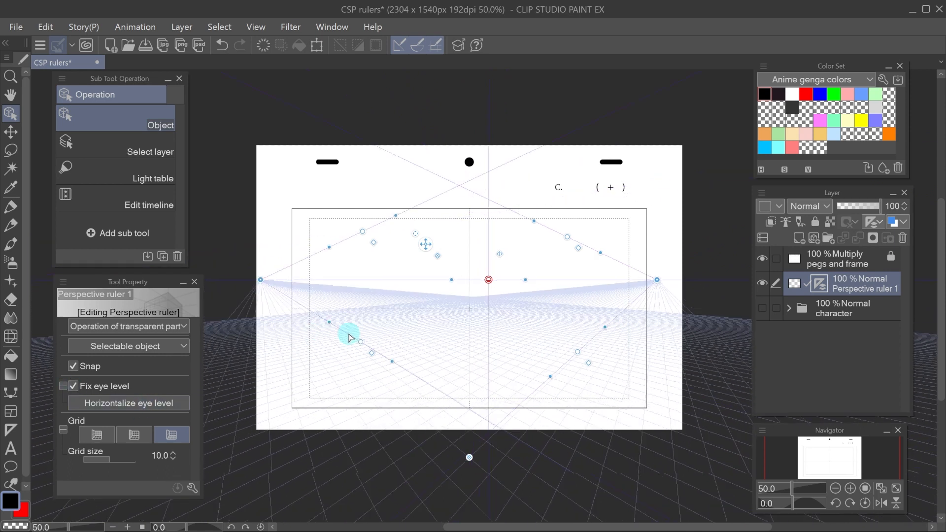
left_click_drag(349, 339, 555, 251)
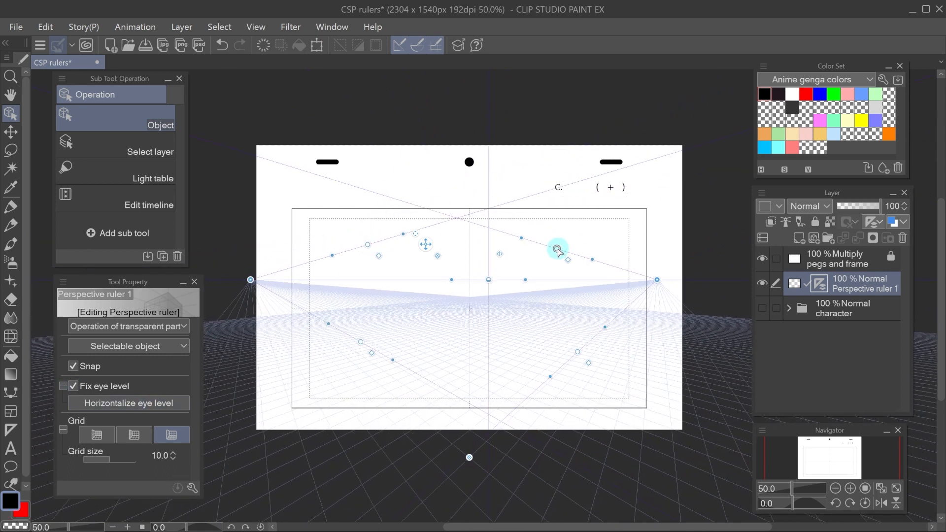
left_click_drag(559, 250, 561, 334)
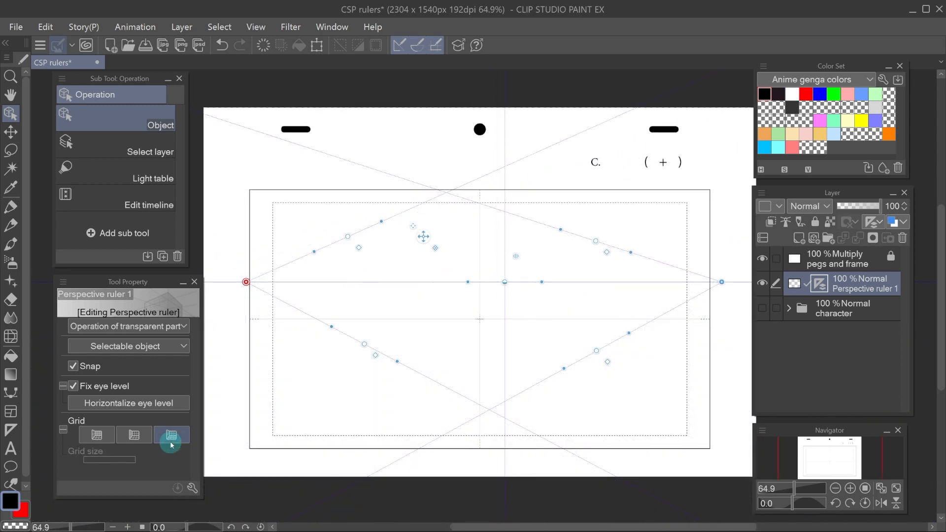
- Show the ground grid again and lower the eye level toward the frame bottom
left_click(172, 435)
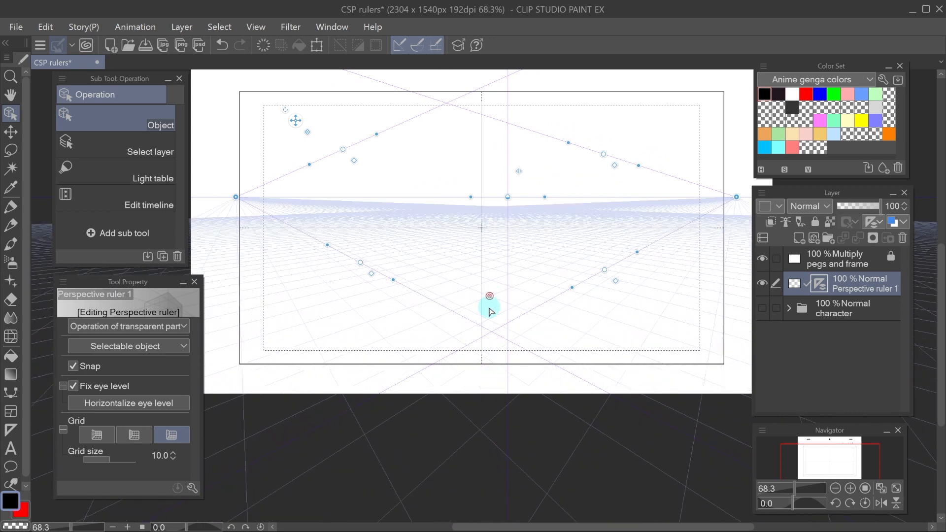
left_click_drag(490, 296, 485, 366)
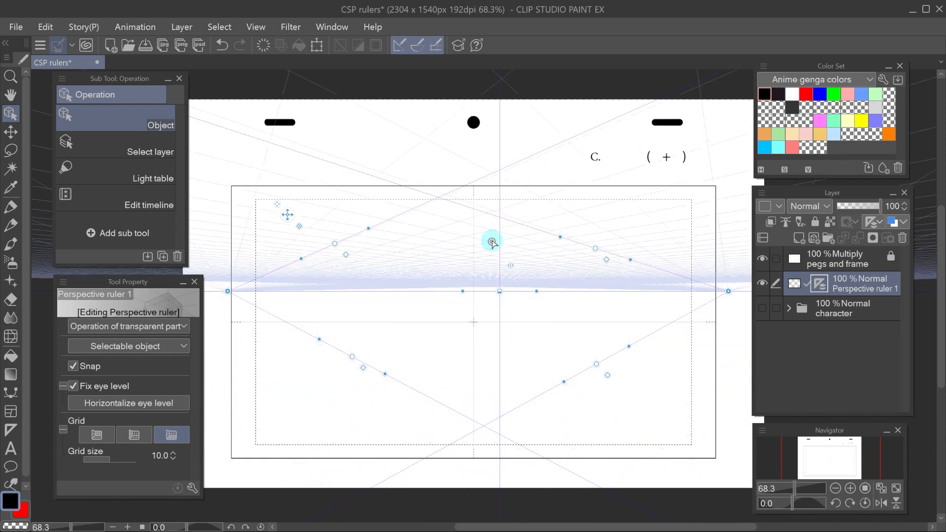
left_click_drag(492, 243, 500, 362)
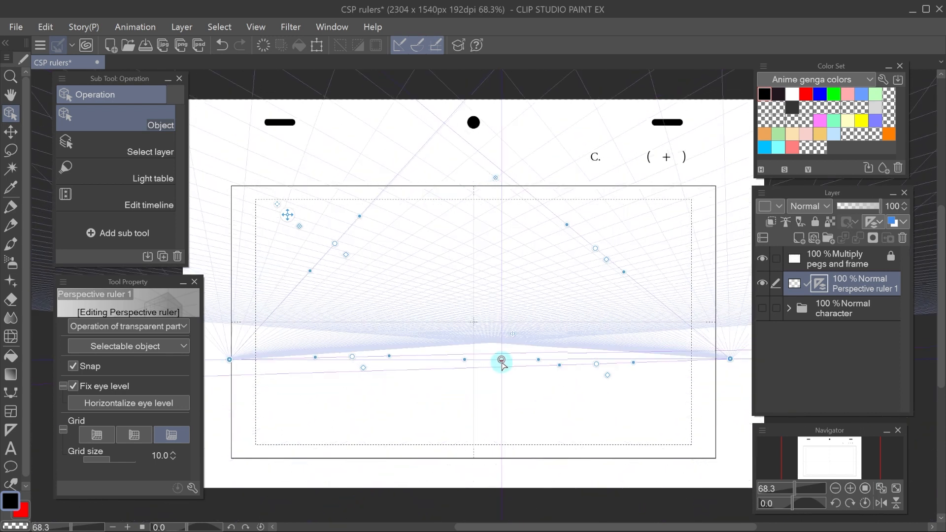
left_click_drag(502, 361, 496, 397)
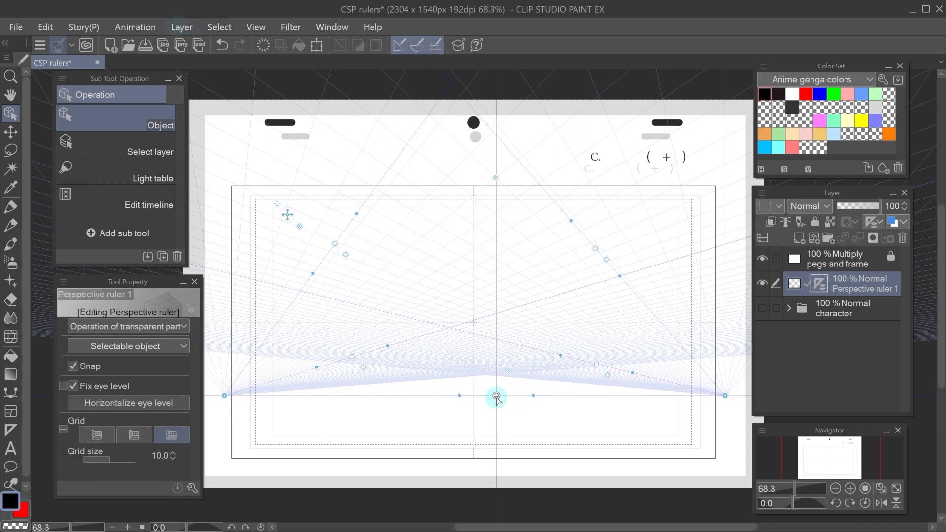
left_click(181, 27)
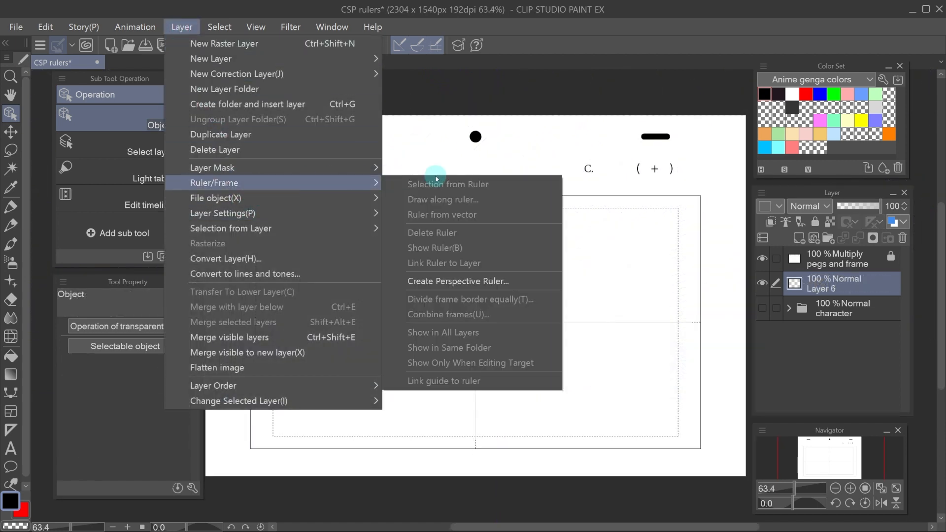
- Create a 1-point perspective ruler on a new layer
left_click(457, 281)
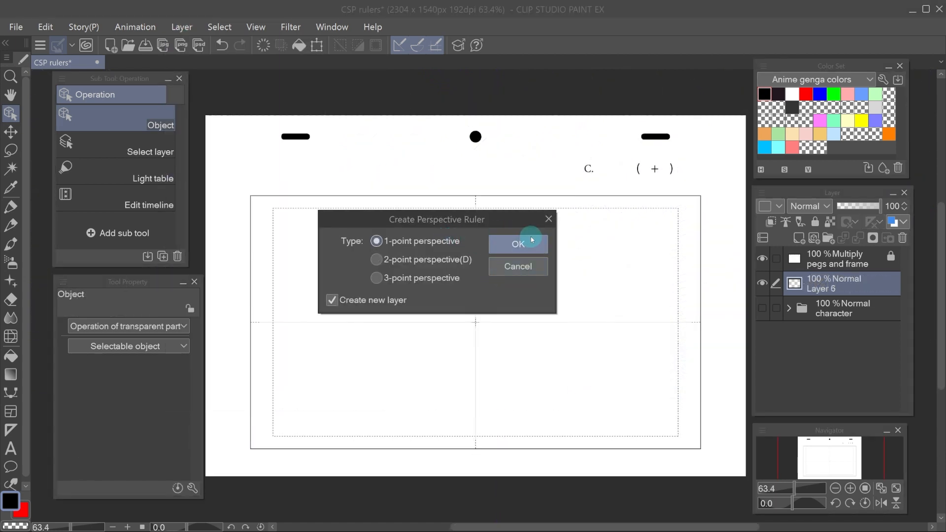
left_click(517, 244)
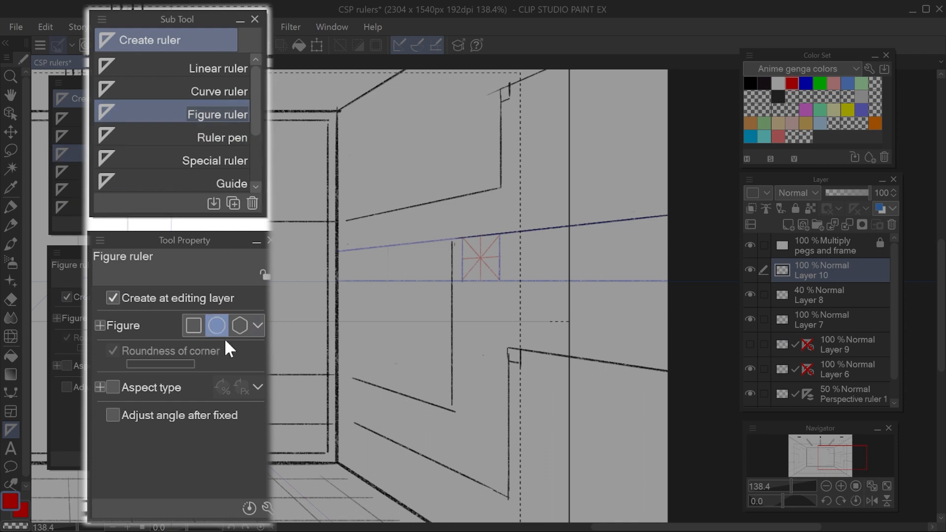
mouse_move(550, 185)
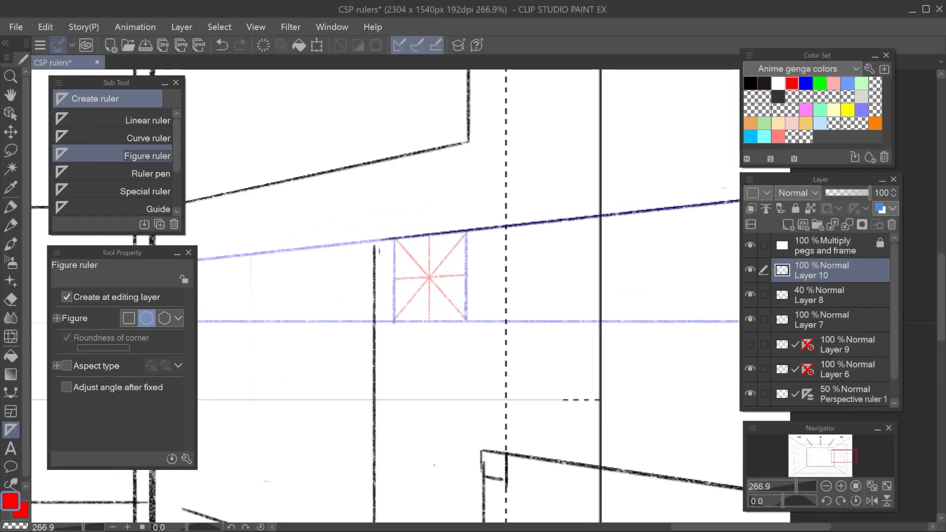
- Draw a circle in the red guide square, then set the ellipse ruler to Free Transform
left_click_drag(395, 242, 465, 316)
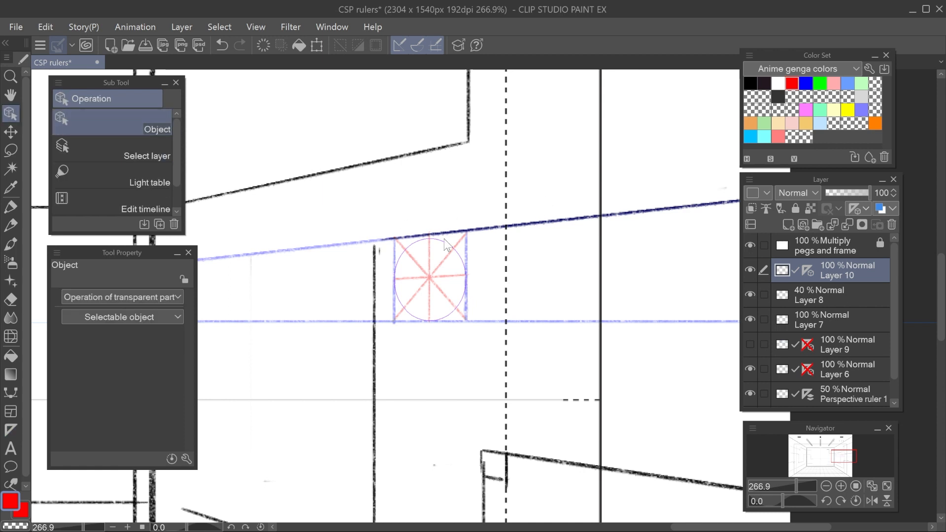
left_click(430, 279)
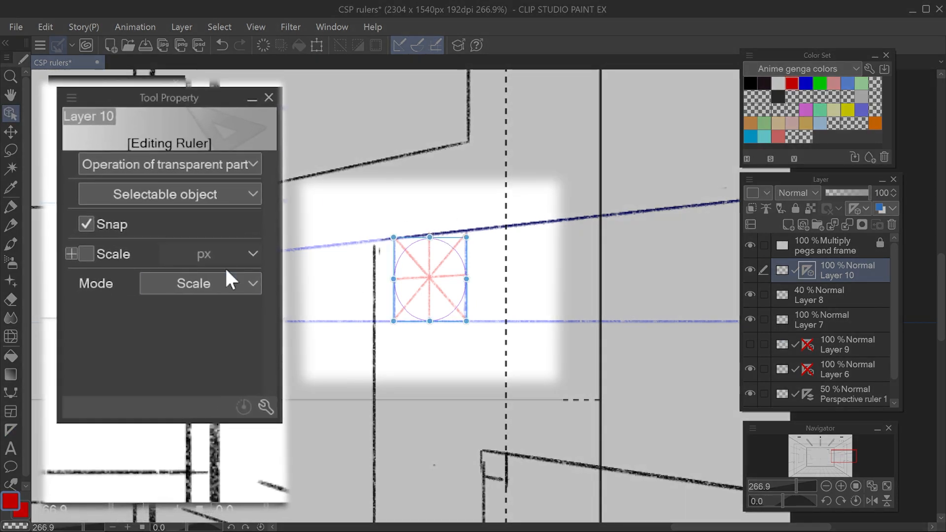
left_click(199, 283)
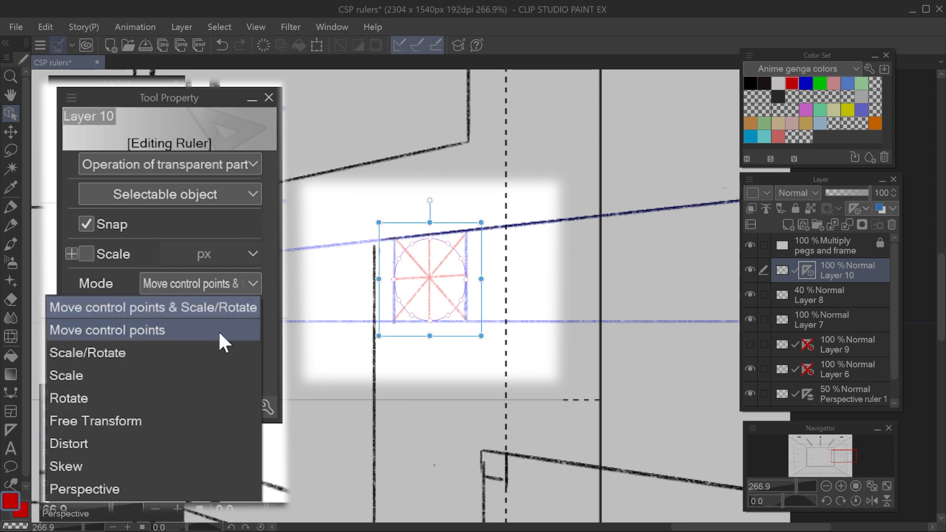
left_click(108, 330)
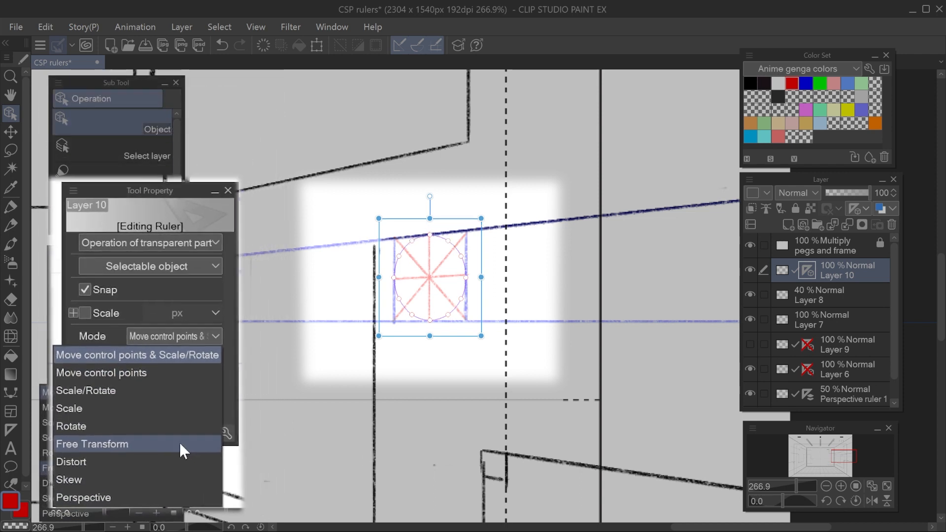
left_click(92, 443)
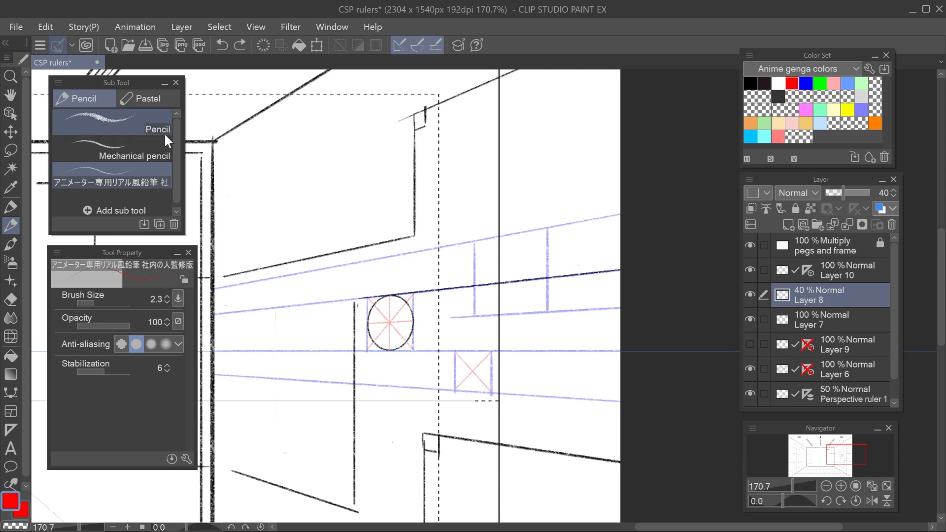
- With the plain pencil, ink an ellipse in a wall box and reshape the ruler for the next box
left_click(112, 183)
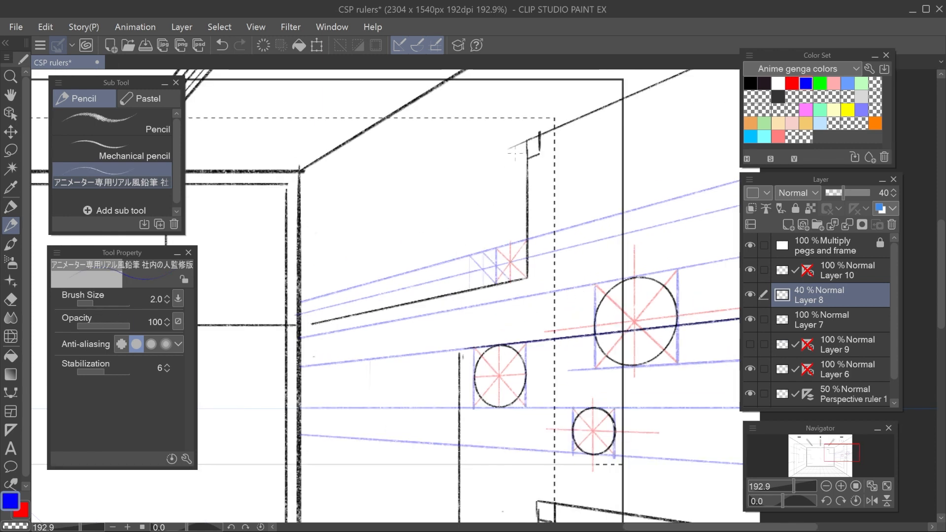
left_click_drag(73, 308, 105, 308)
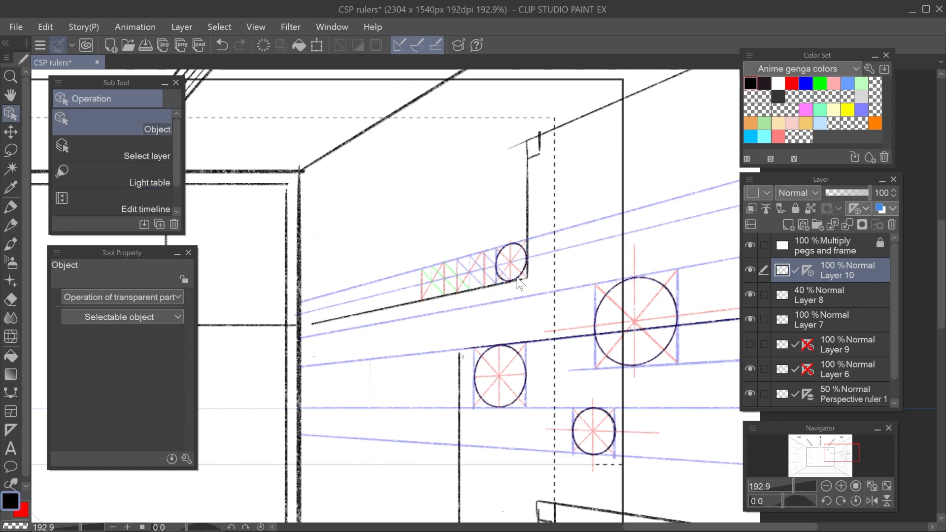
left_click(473, 265)
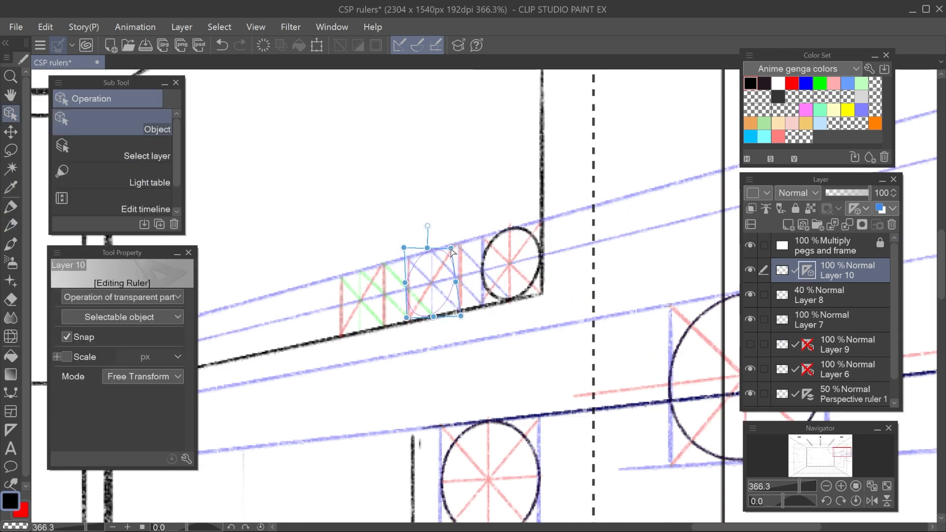
left_click_drag(451, 251, 433, 249)
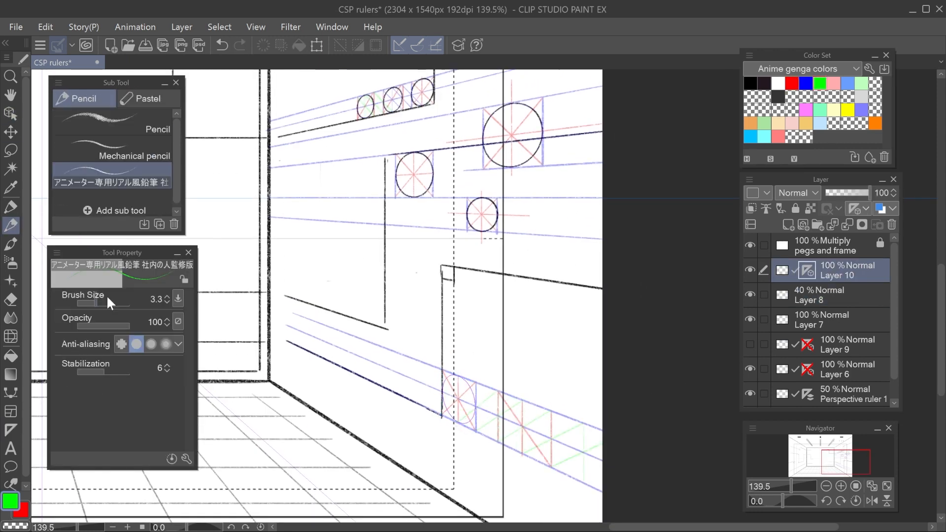
- Adjust the pencil size and pick the Special ruler from the ruler tools
left_click(788, 225)
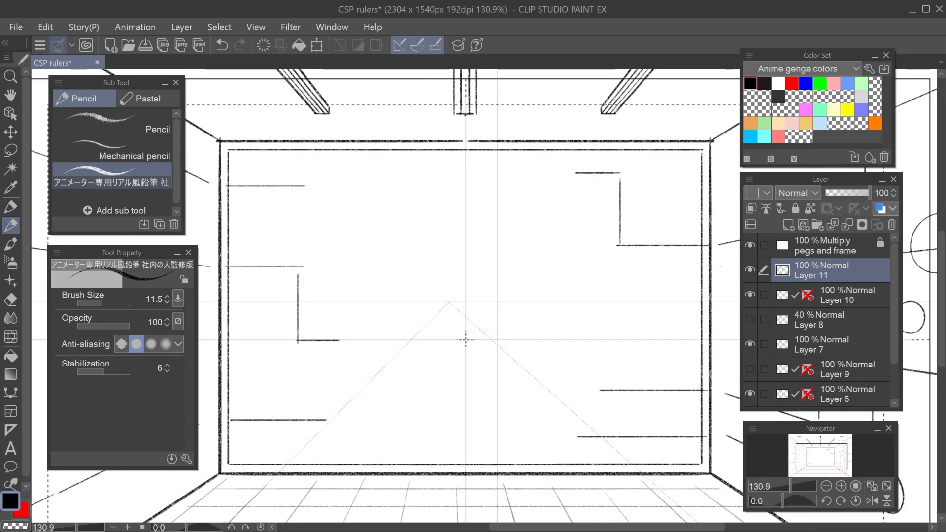
left_click(10, 430)
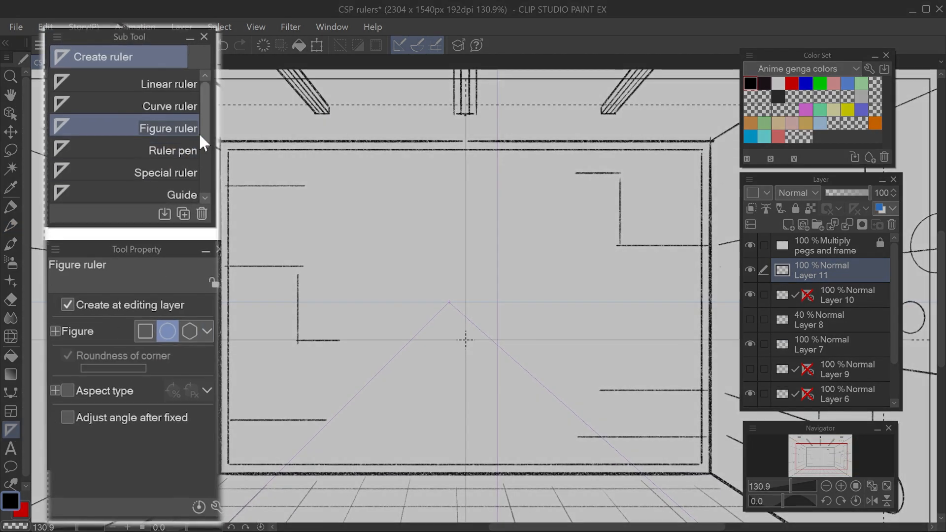
left_click(167, 172)
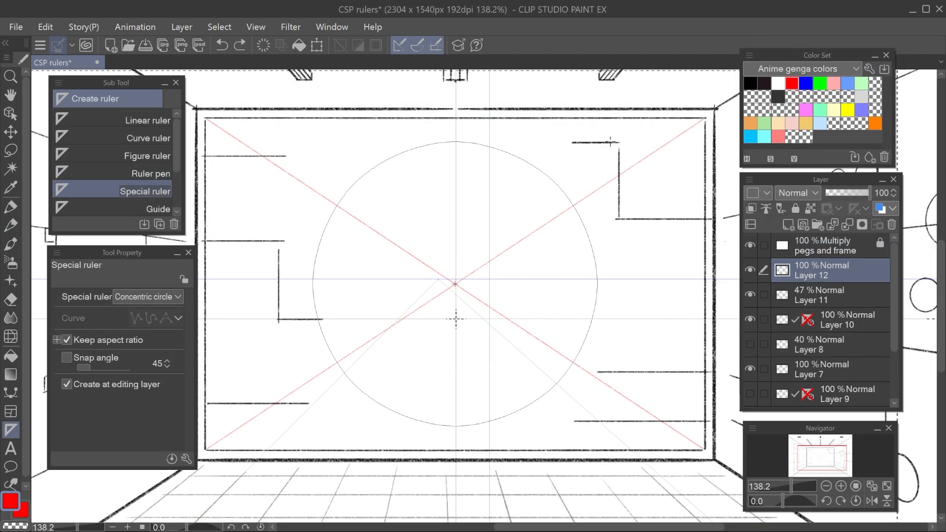
left_click(10, 113)
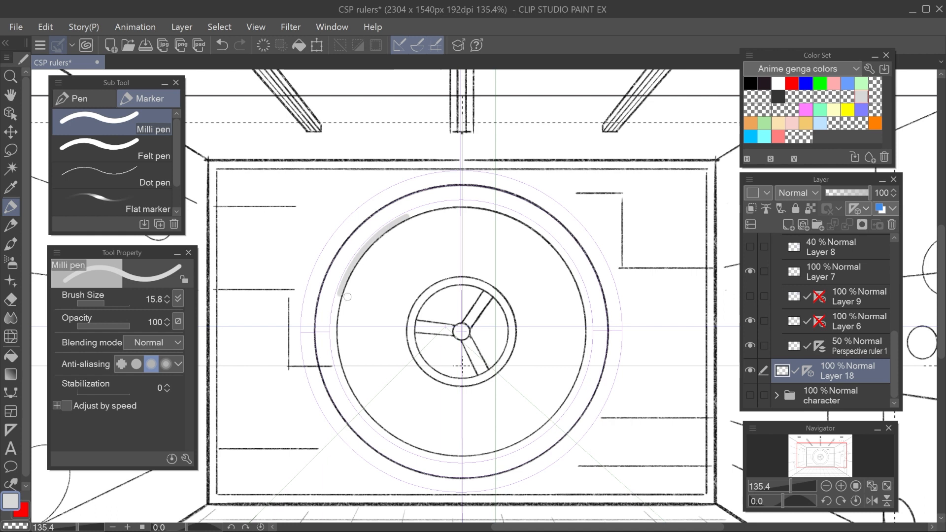
- Ink a circle along the concentric ruler and toggle the character folder's visibility
left_click_drag(348, 296, 426, 260)
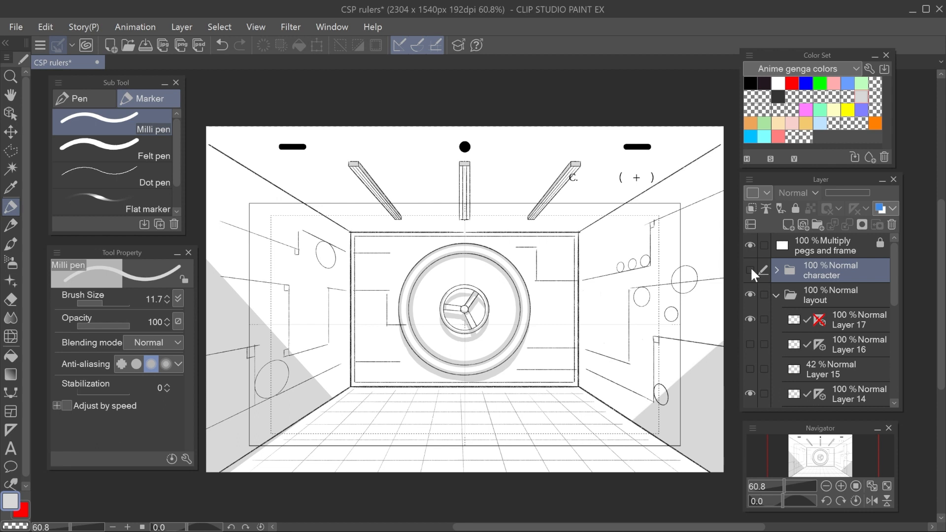
left_click(751, 271)
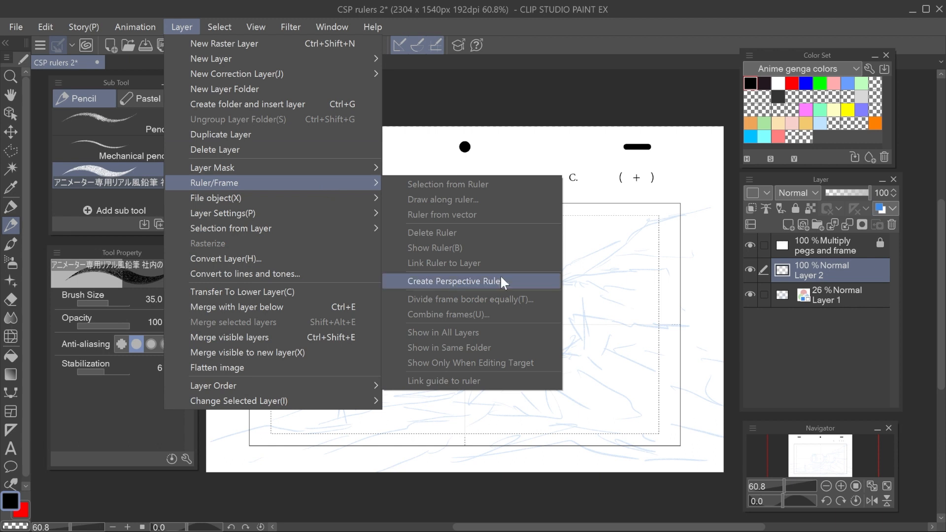
- Create a perspective ruler over the blue rough sketch in CSP rulers 2
left_click(455, 281)
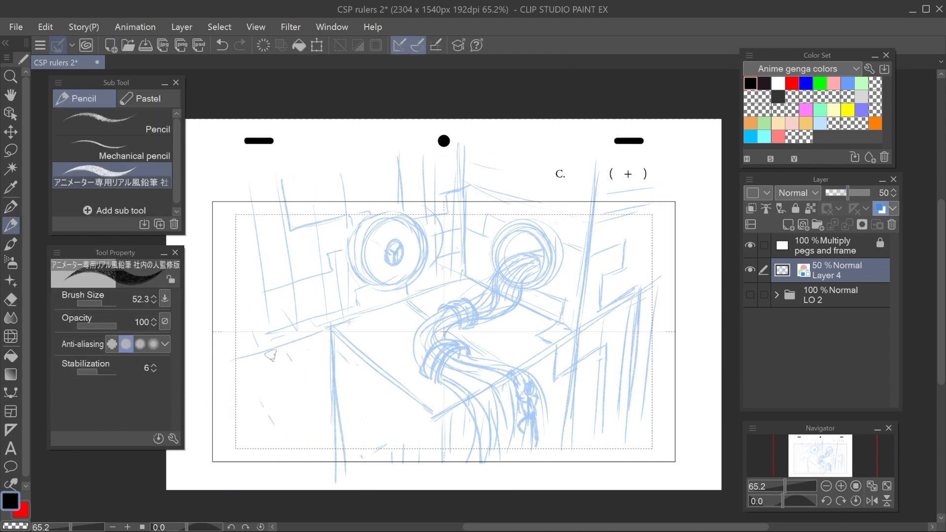
- Drag a vanishing point of Perspective ruler 2 to line up with the sketch
left_click(316, 45)
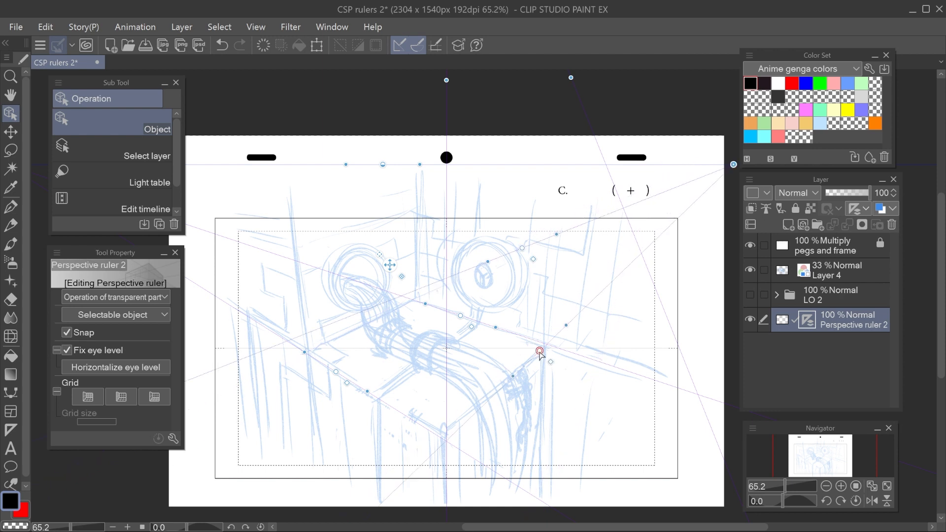
left_click_drag(539, 351, 548, 351)
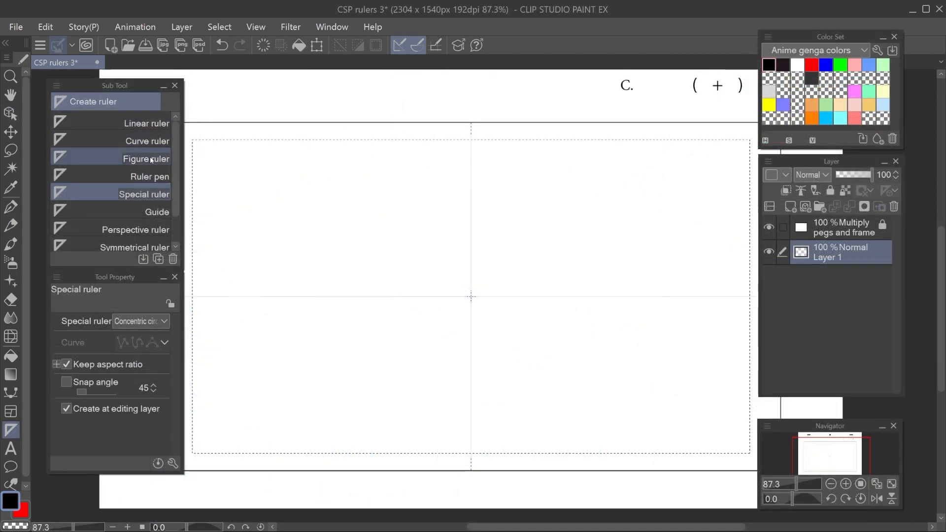
- Pick the figure ruler and rotate the concentric circle ruler on CSP rulers 3
left_click(146, 158)
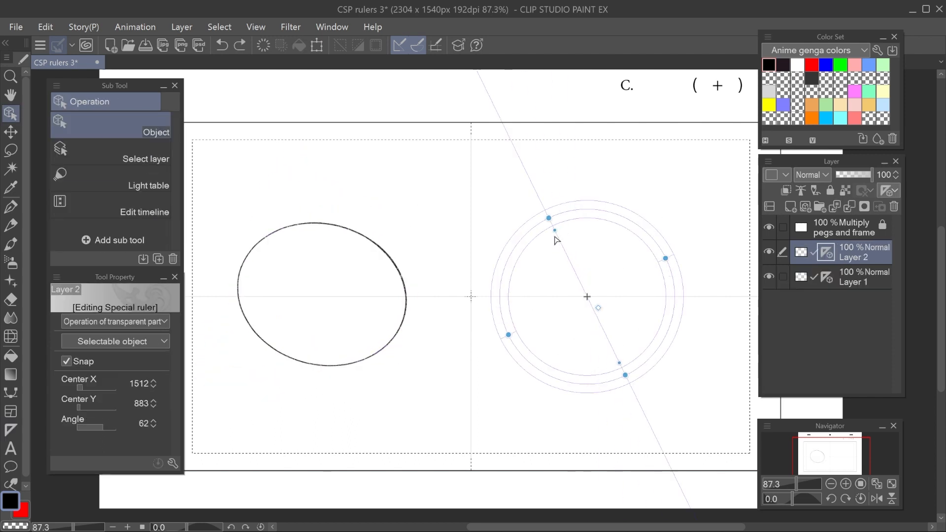
left_click_drag(556, 230, 569, 204)
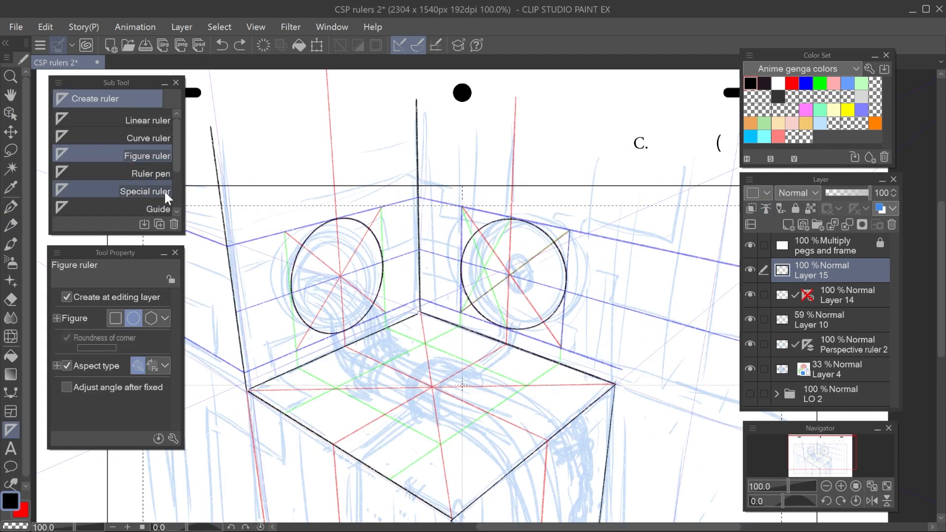
- Select the Special ruler in the ruler tools
left_click(146, 191)
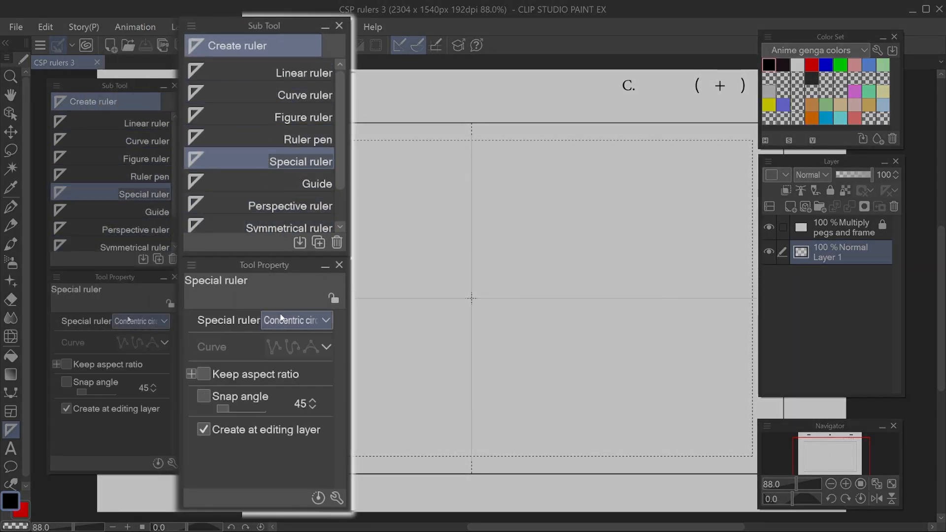
- Open the Special ruler type list in Tool Property to select Radial line
left_click(295, 319)
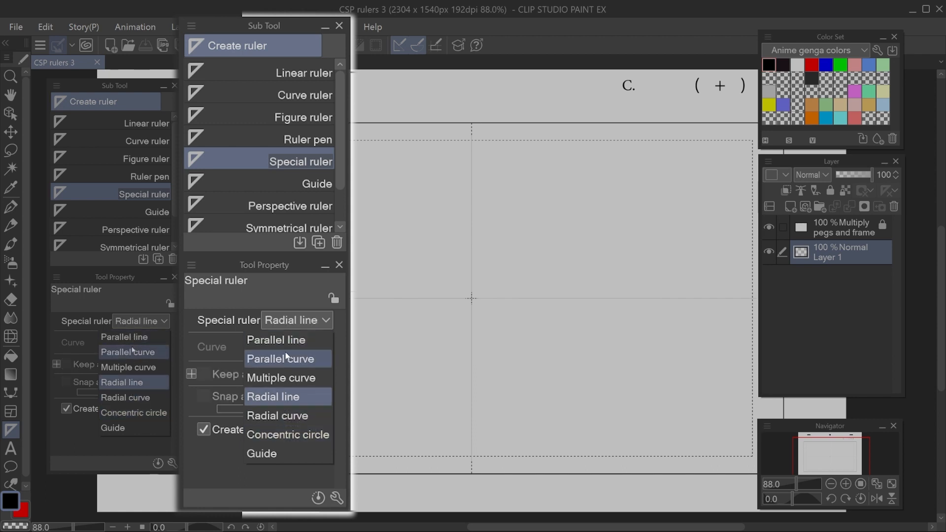